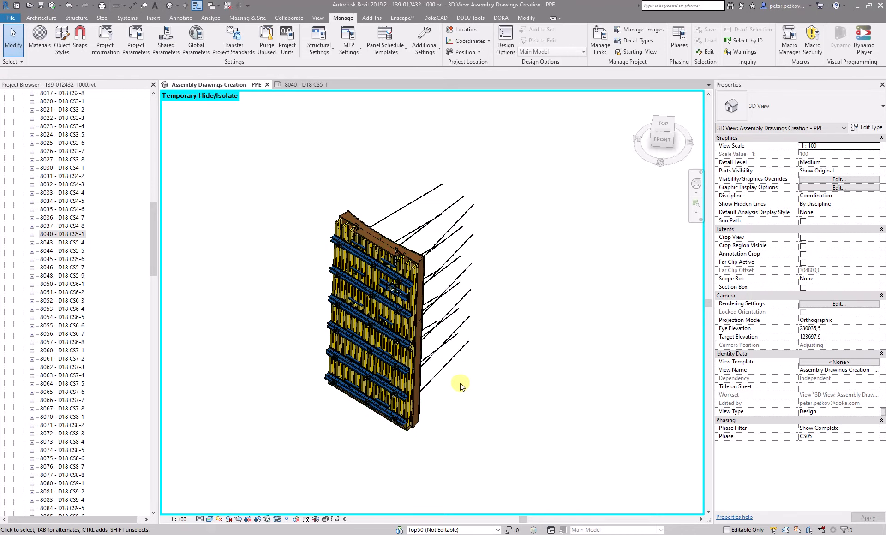
mouse_move(256, 307)
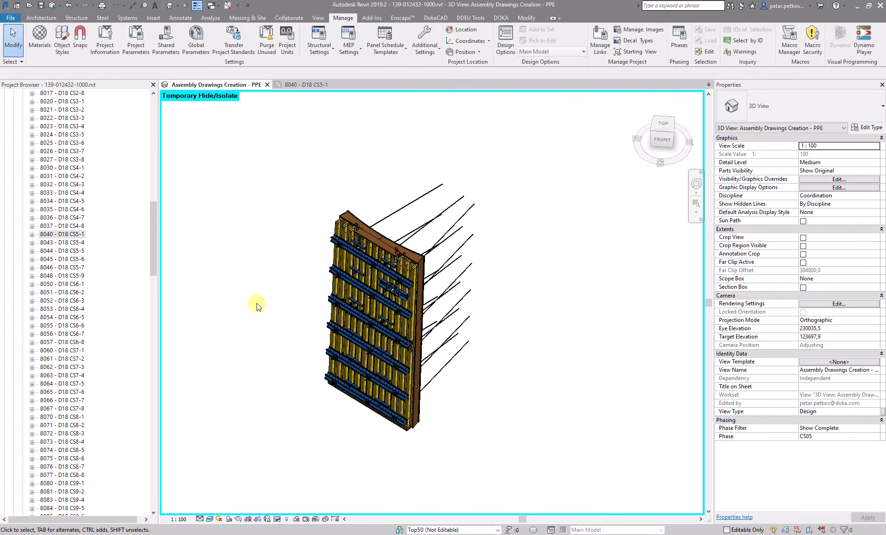
mouse_move(349, 493)
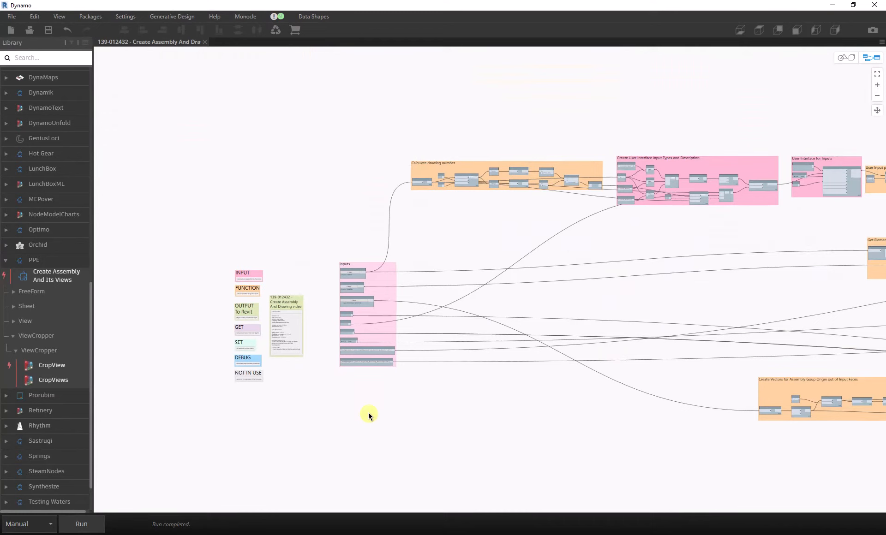
mouse_move(309, 293)
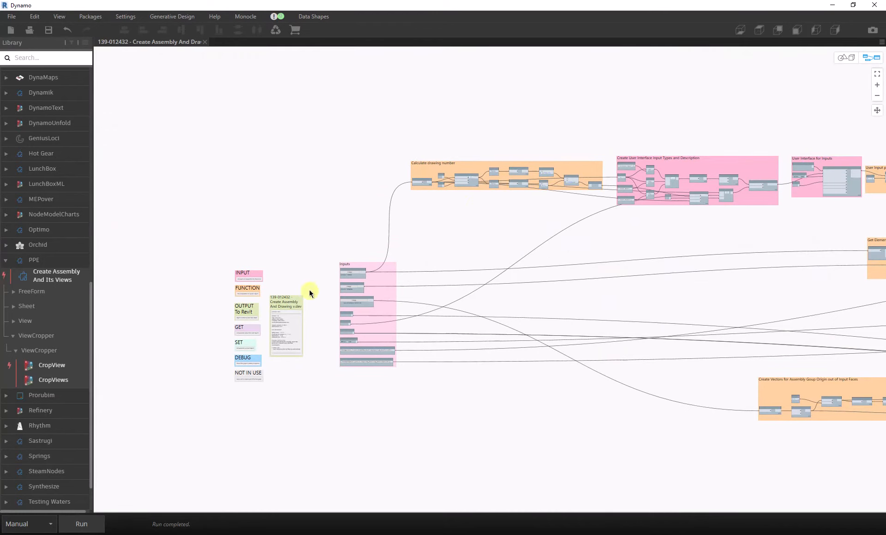
mouse_move(116, 73)
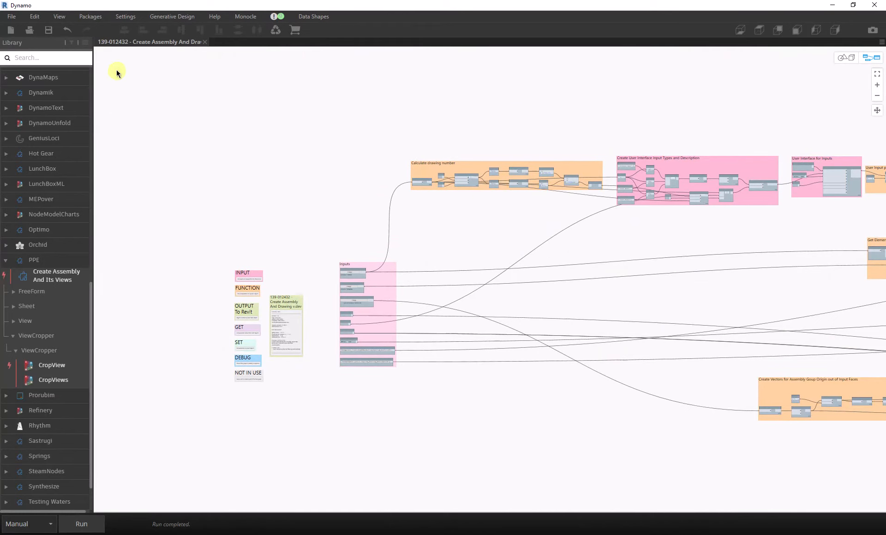
- Start a manual run of the Create Assembly And Drawing graph in Dynamo
click(81, 524)
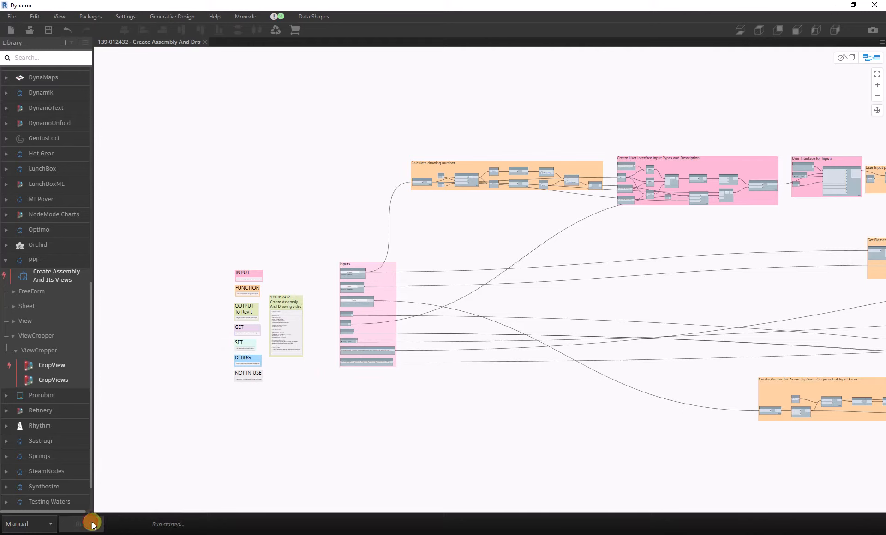
- Submit the input form with assembly CS5-2, sheet D18 CS5-2, number 8041
click(81, 524)
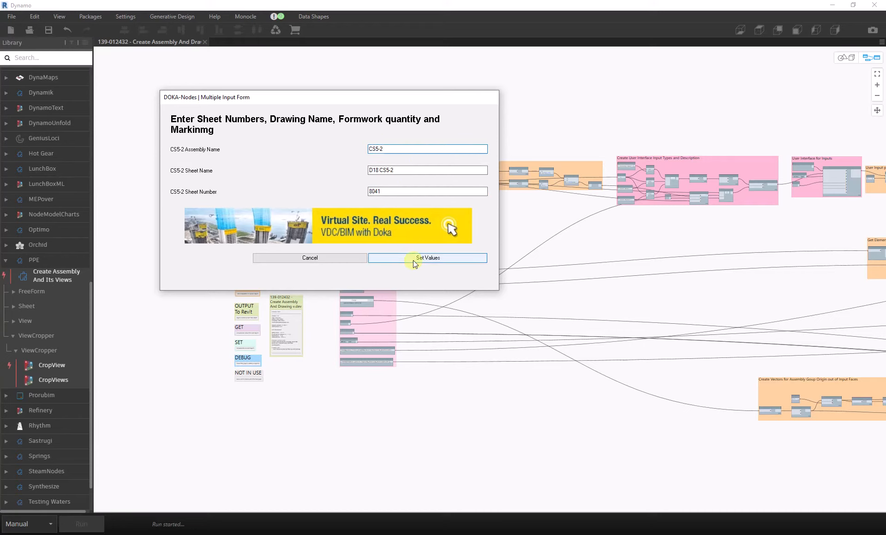
click(427, 258)
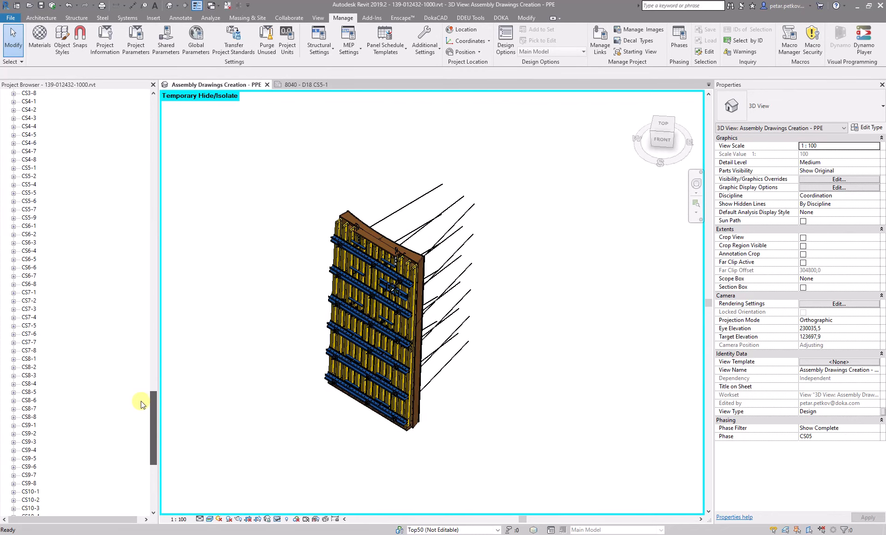
- Select assembly CS5-2 in the Project Browser and open sheet 8041 - D18 CS5-2
click(28, 301)
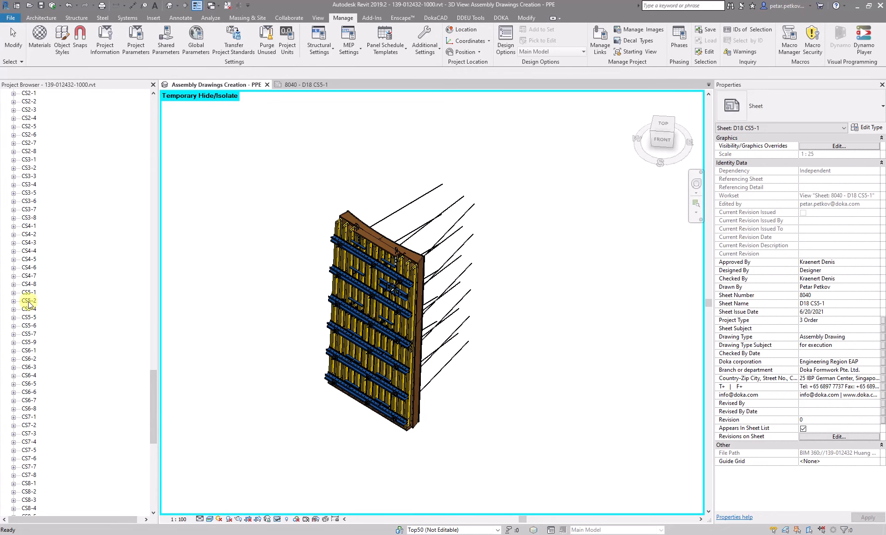
click(28, 299)
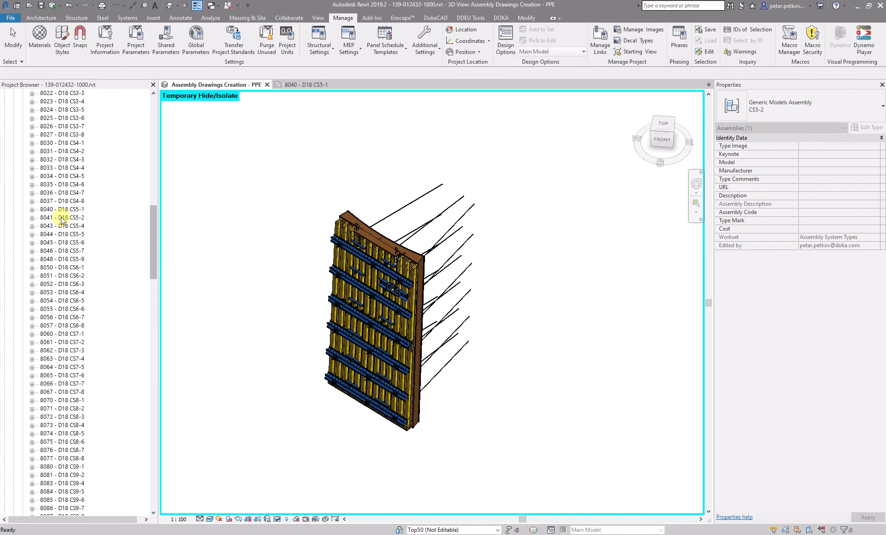
click(61, 217)
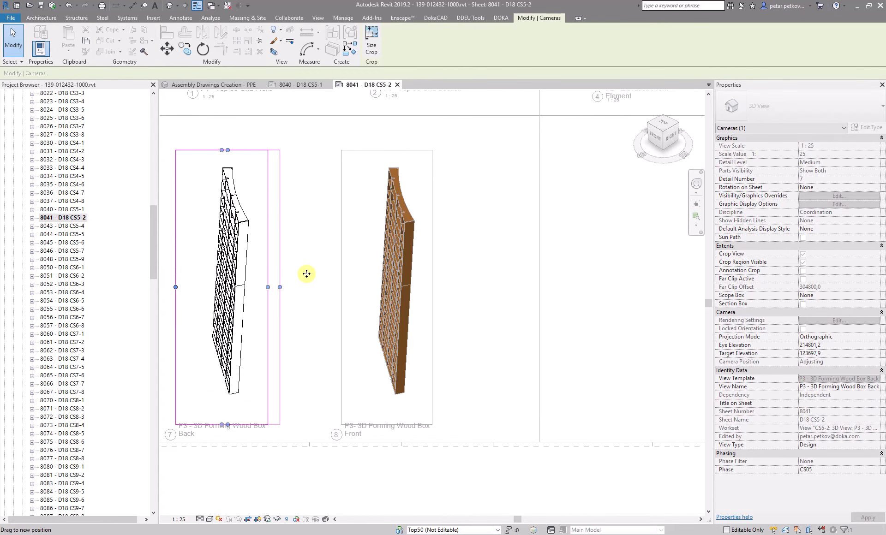
mouse_move(300, 272)
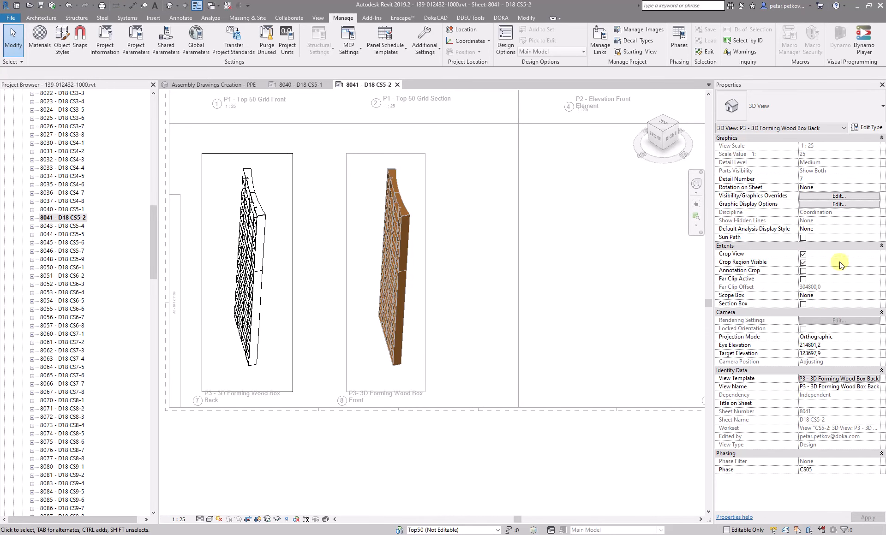
- Hide the crop region outline of the P3 - 3D Forming Wood Box Back view
click(802, 261)
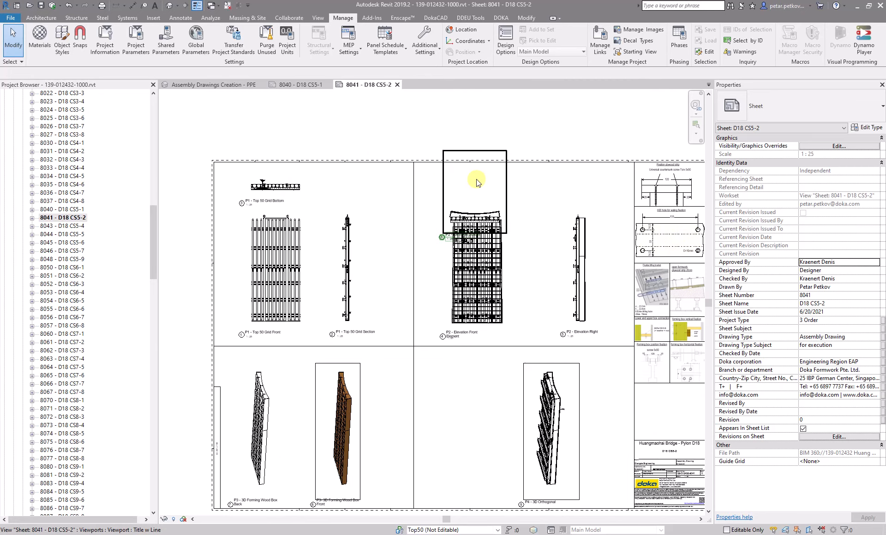
mouse_move(459, 186)
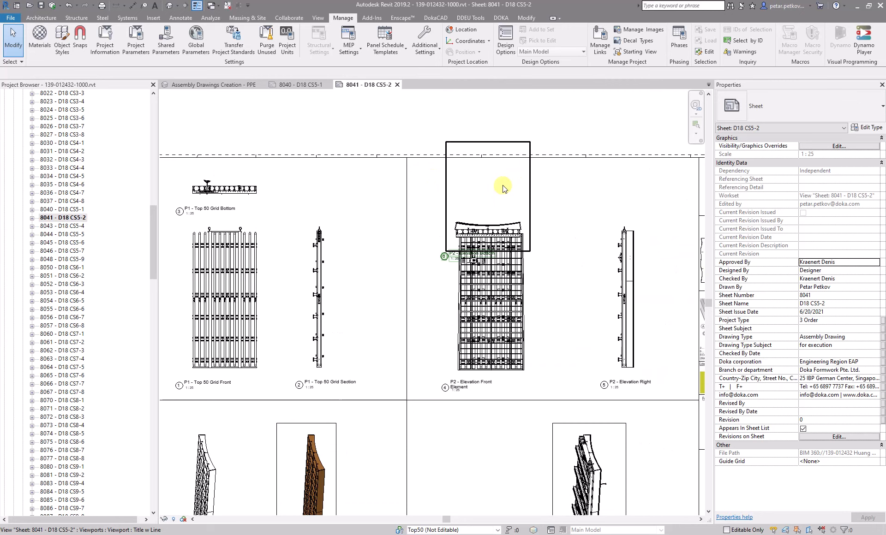
click(500, 192)
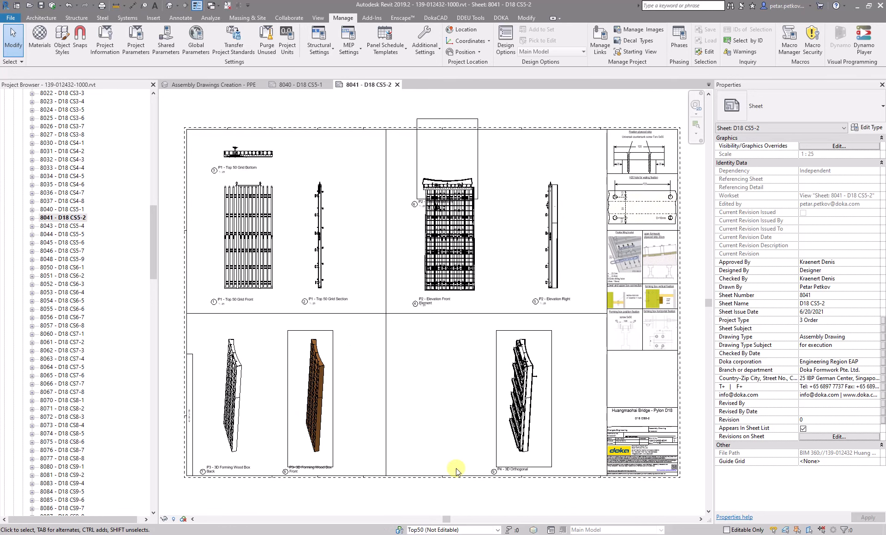
mouse_move(440, 409)
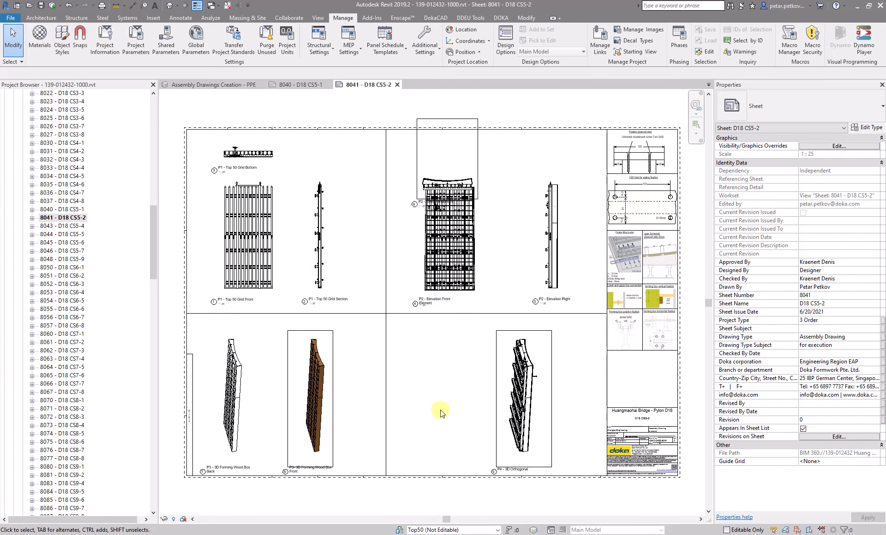
click(440, 412)
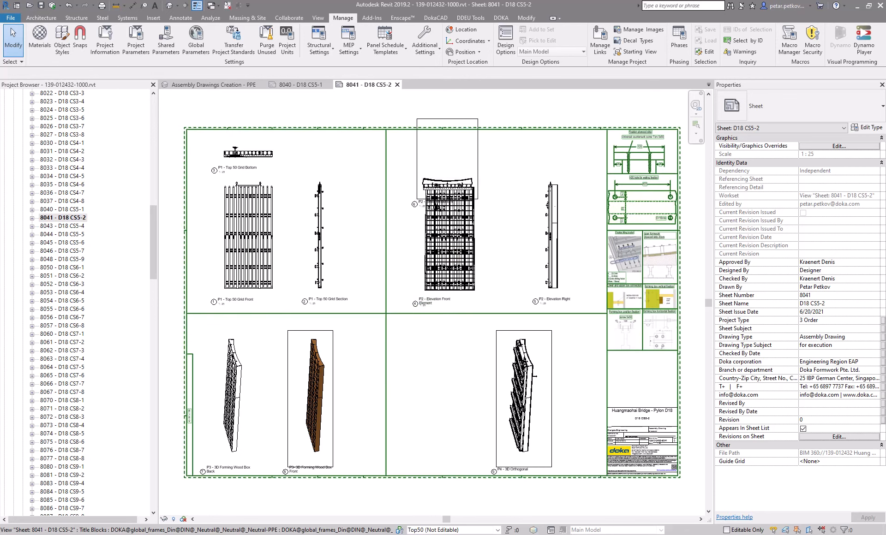